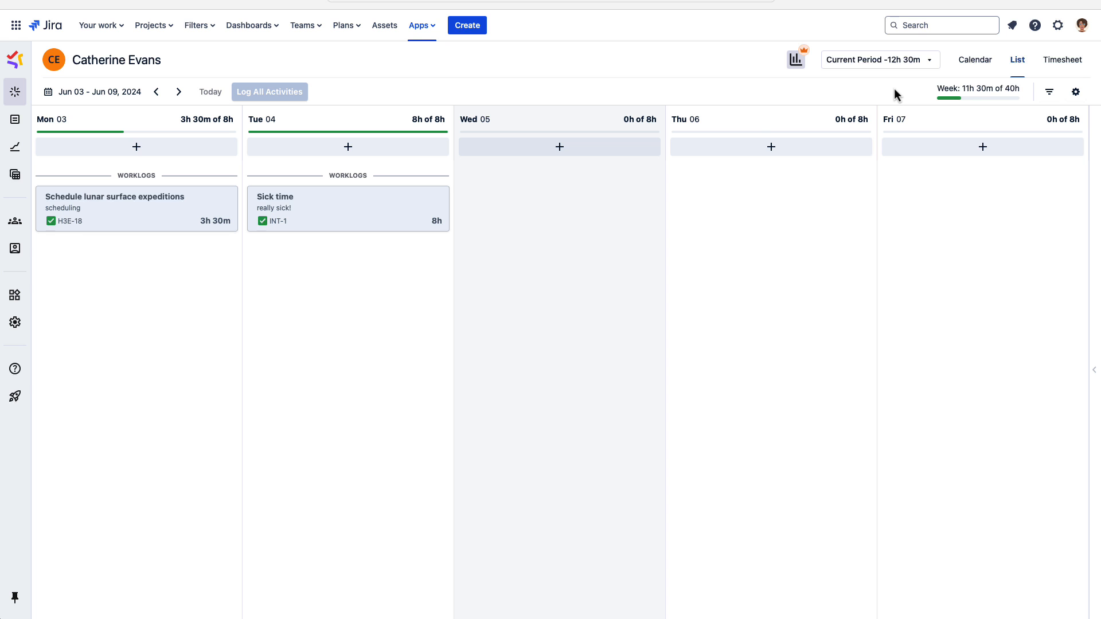
Reach the Google Calendar provider connection from My Work's activity provider settings
click(1075, 92)
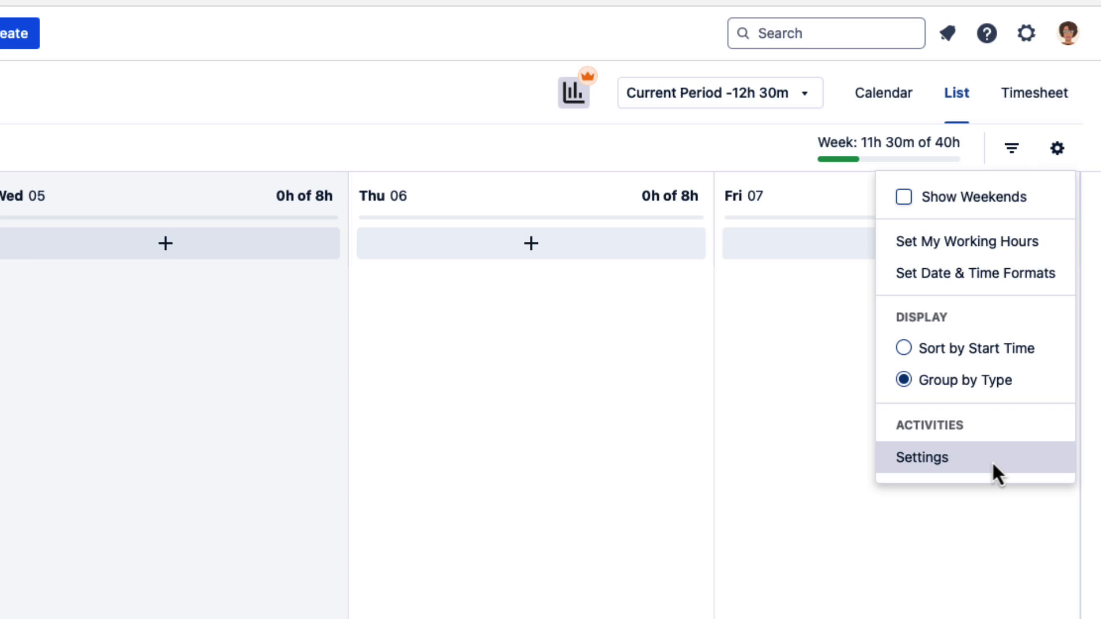
click(922, 457)
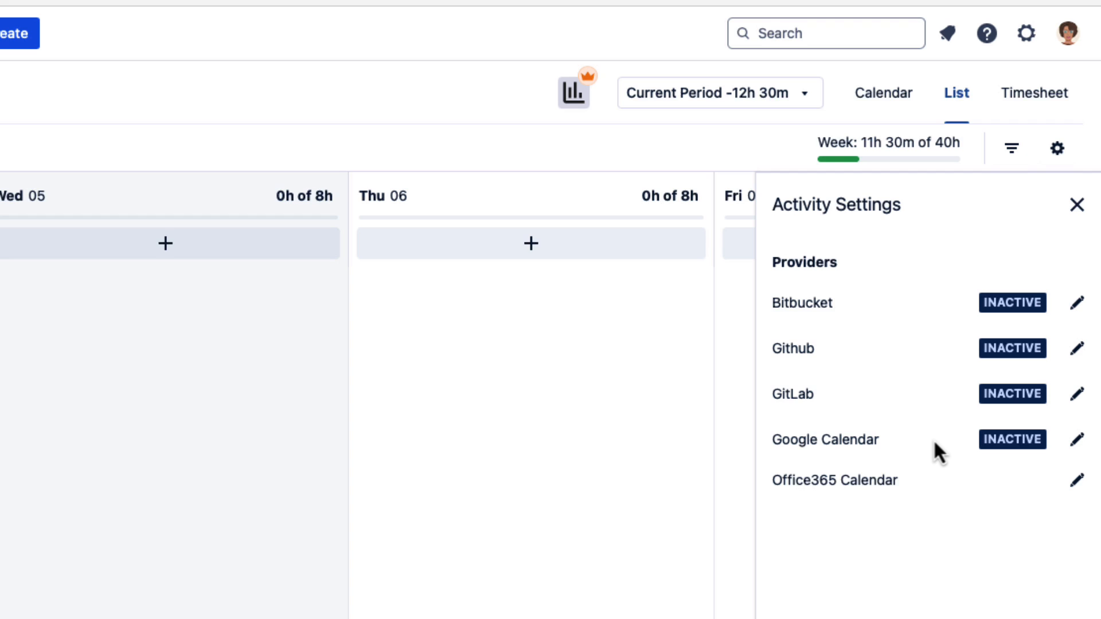
mouse_move(1036, 453)
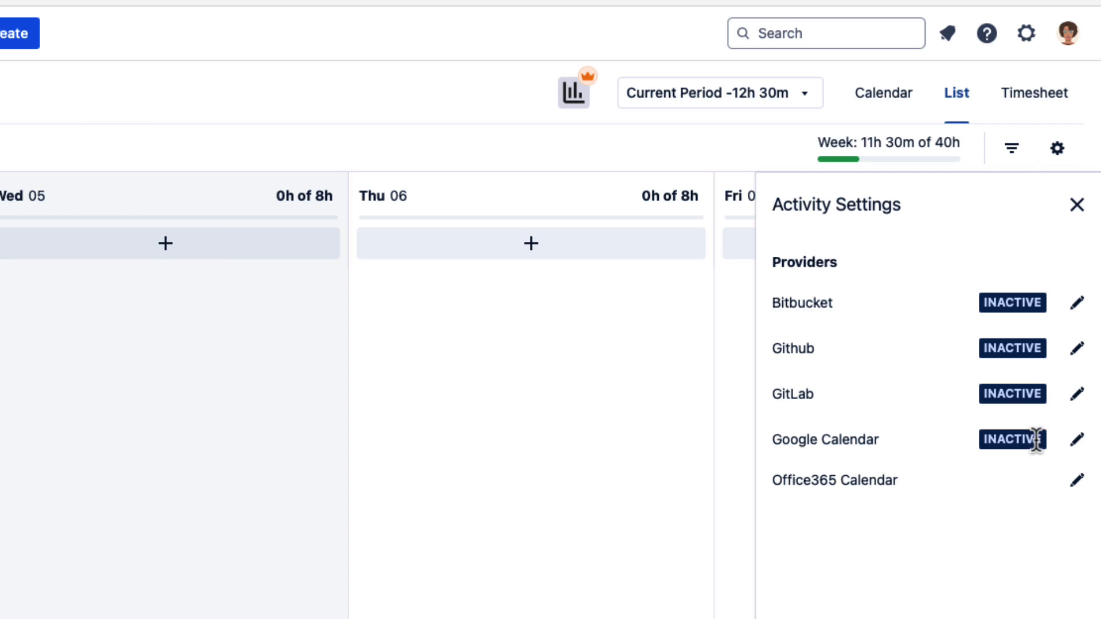
mouse_move(1072, 456)
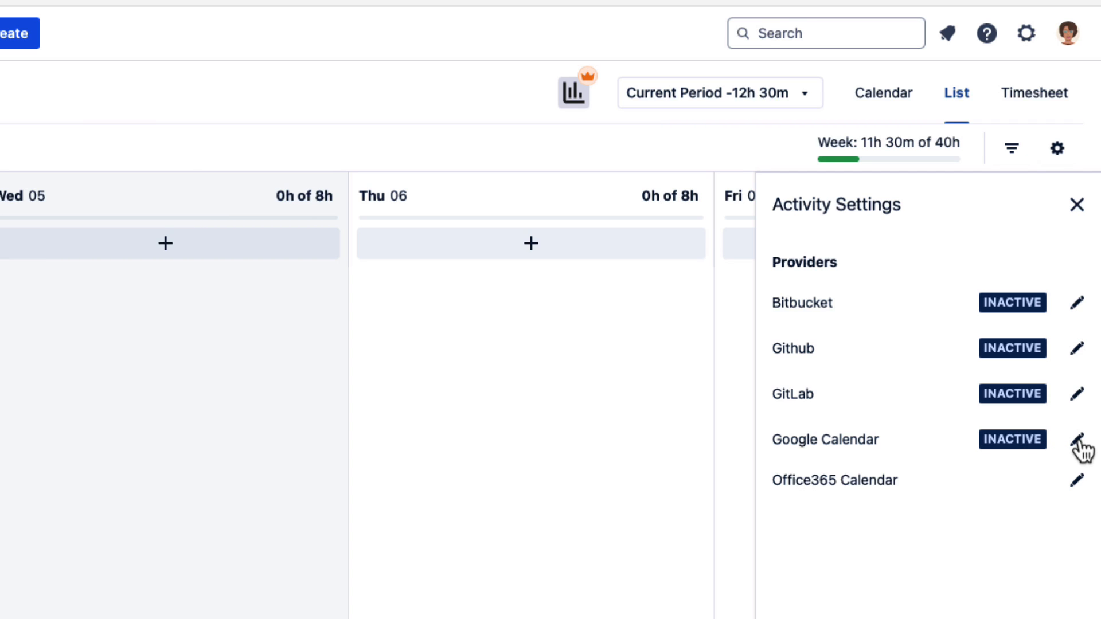
click(1071, 206)
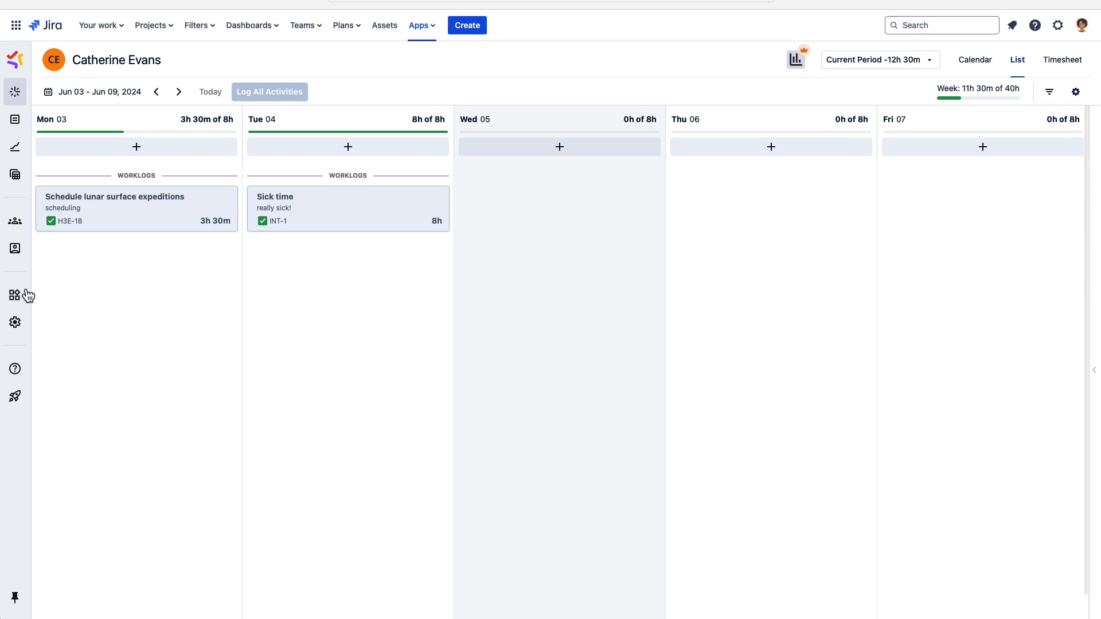
Install the Google Calendar integration from the Tempo apps list
click(15, 295)
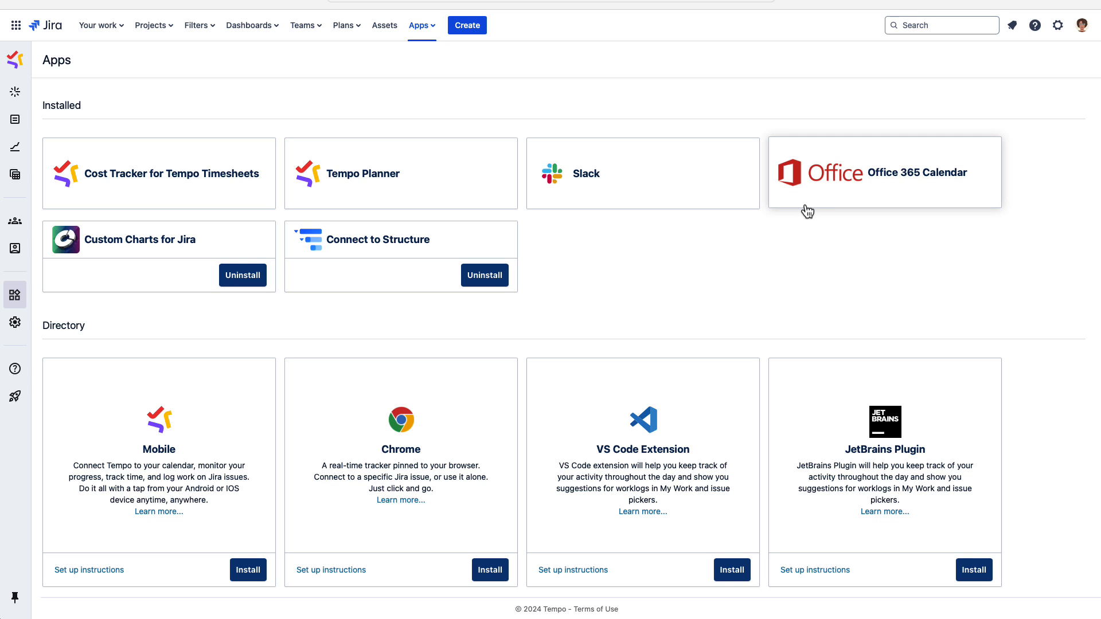
scroll(down, 3)
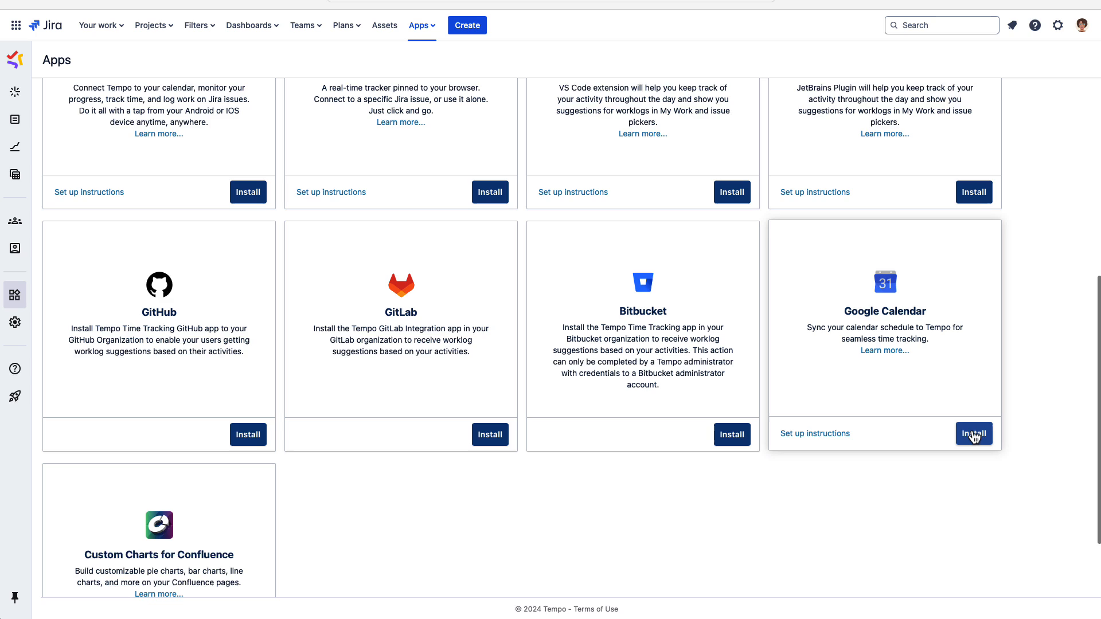
click(973, 434)
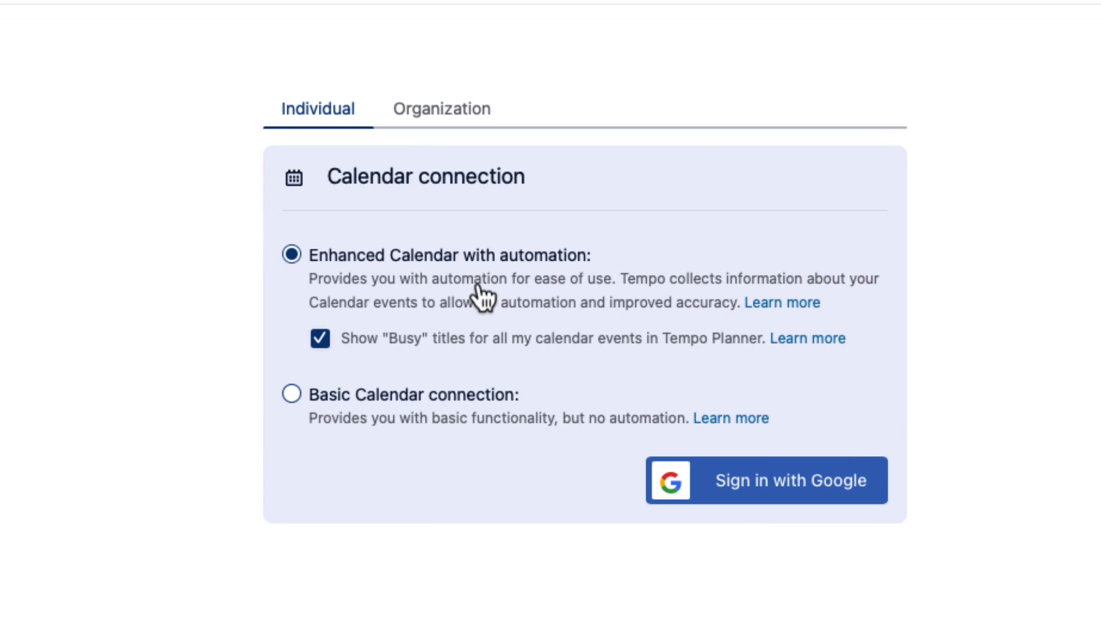
mouse_move(443, 323)
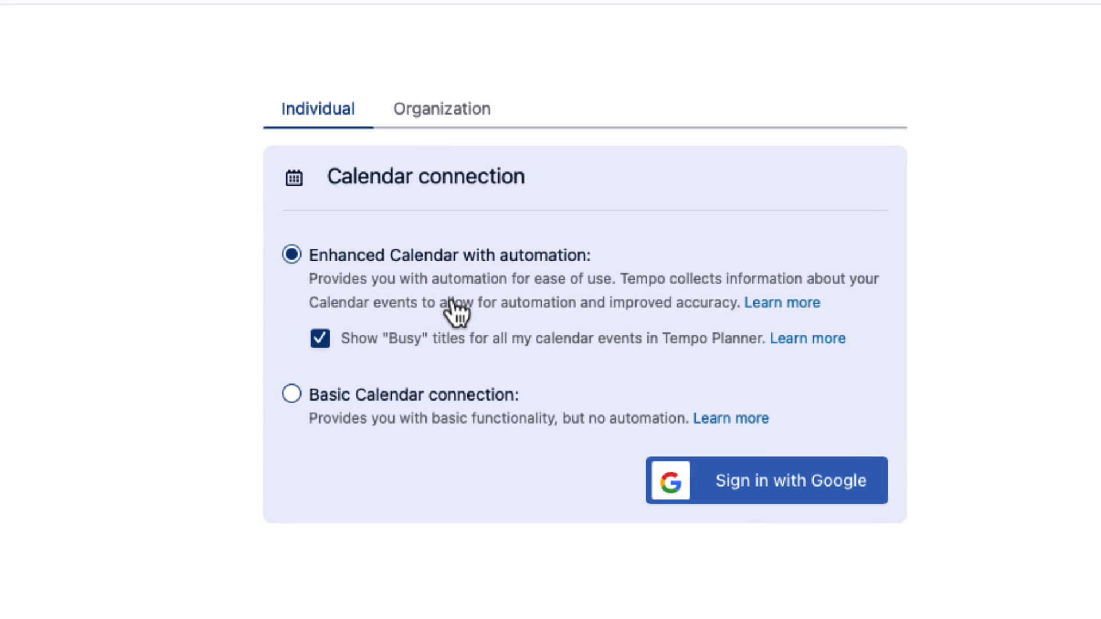
mouse_move(475, 351)
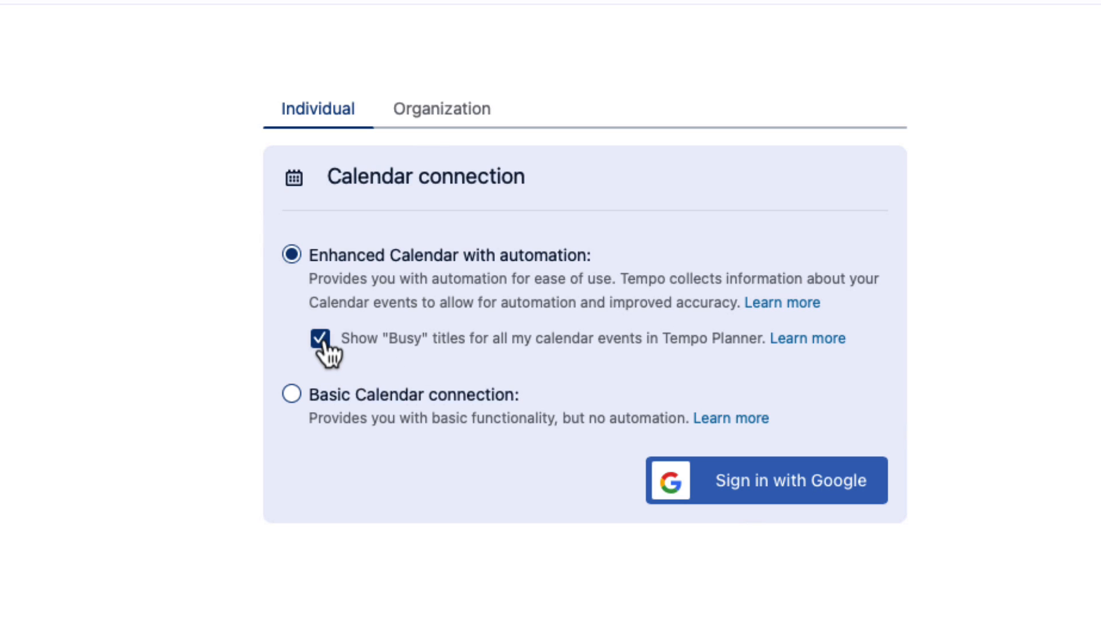
Keep Enhanced Calendar, disable Show "Busy" titles, and start Sign in with Google
click(318, 336)
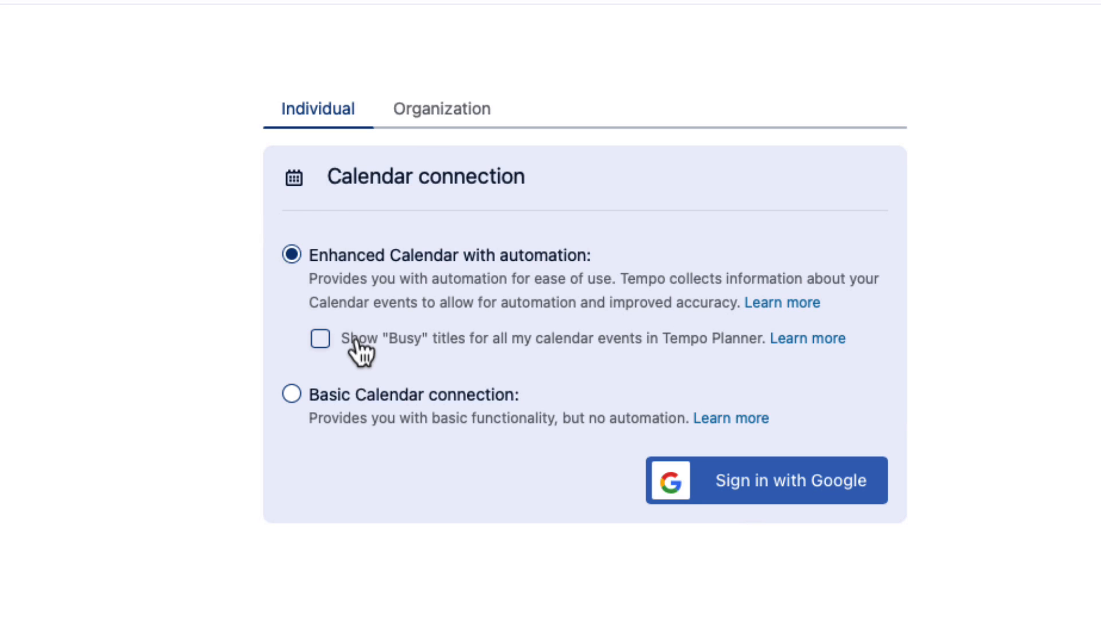
mouse_move(857, 406)
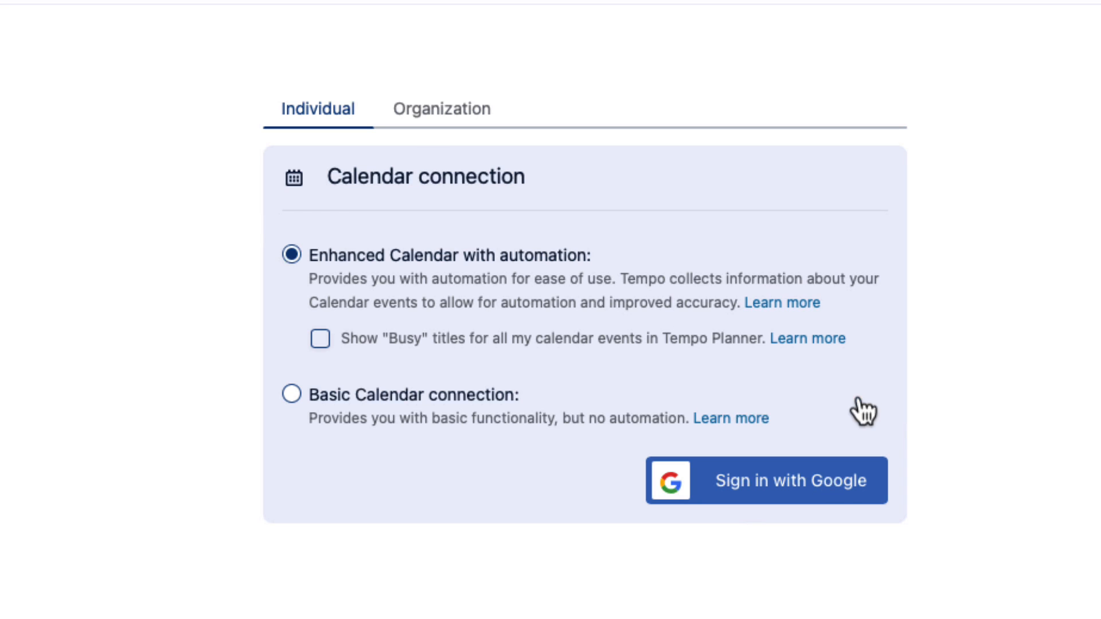
click(768, 480)
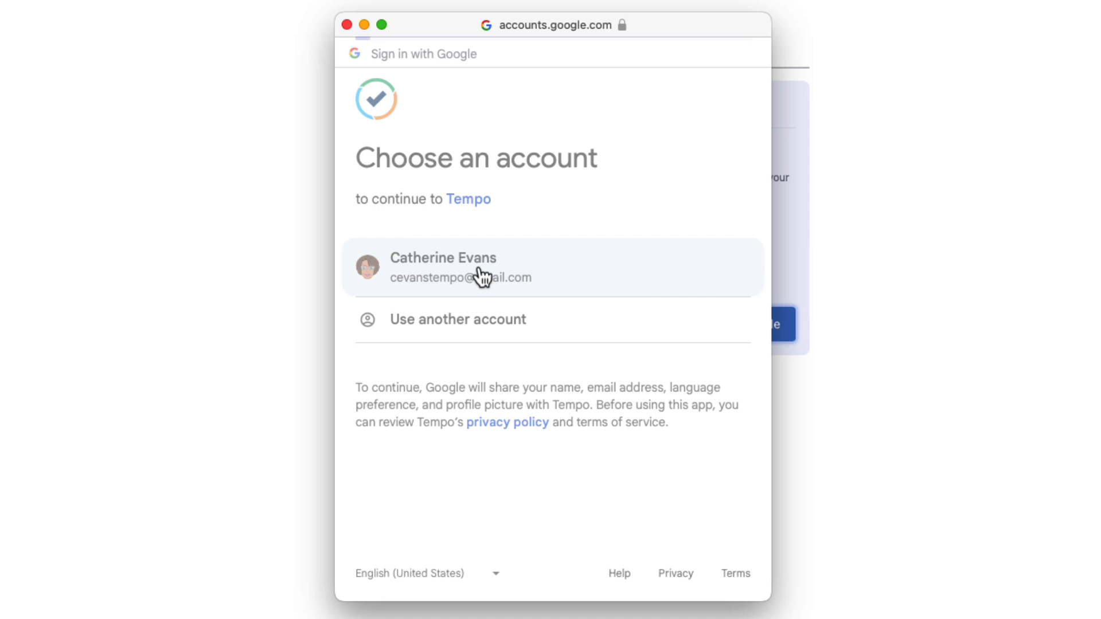
Choose the Google account and allow Tempo to read its Google Calendar
click(482, 266)
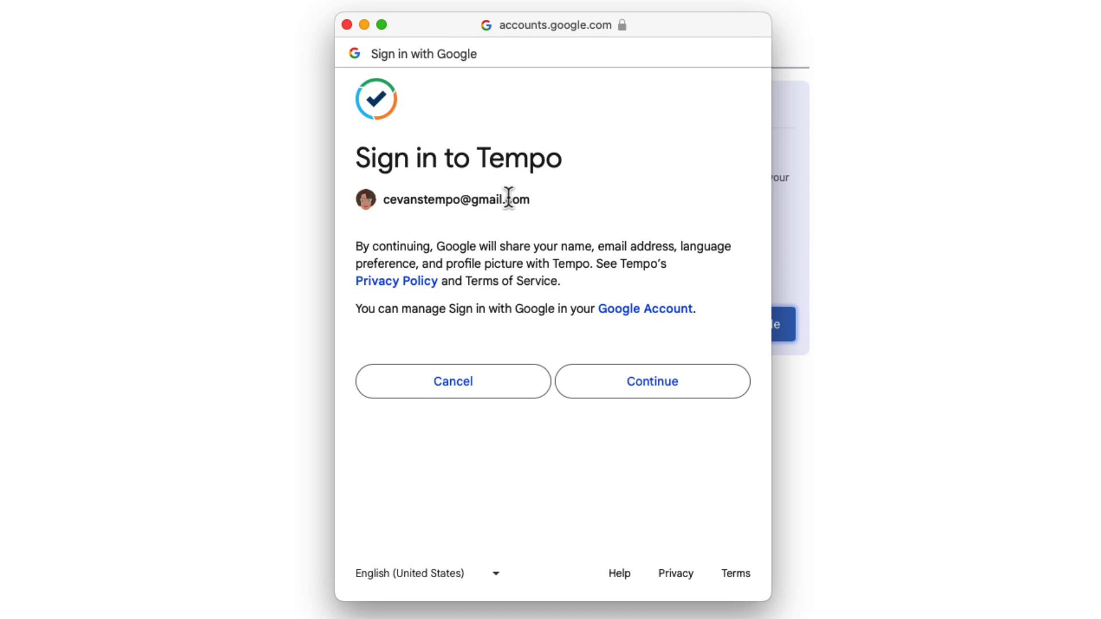
click(652, 382)
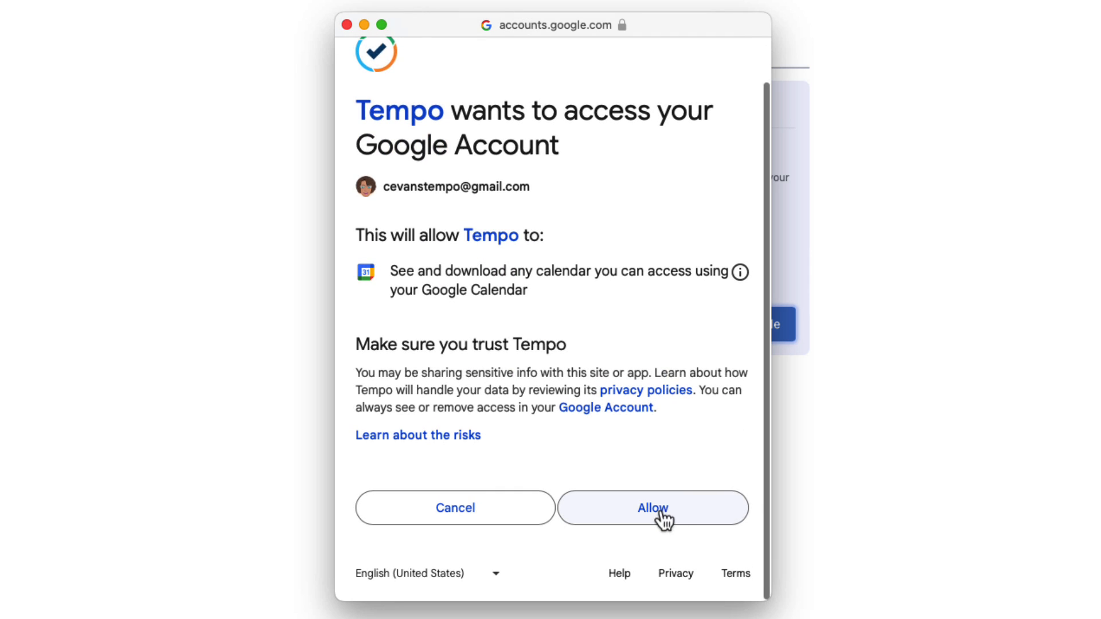
click(658, 509)
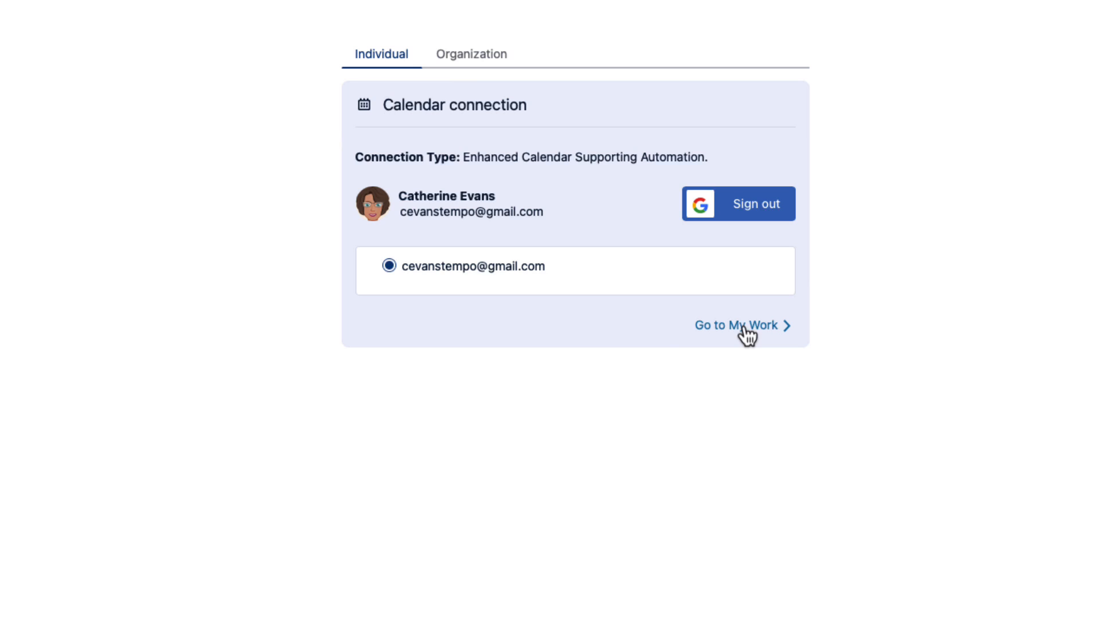
Return to My Work and show the week's Google Calendar events as activities
click(739, 326)
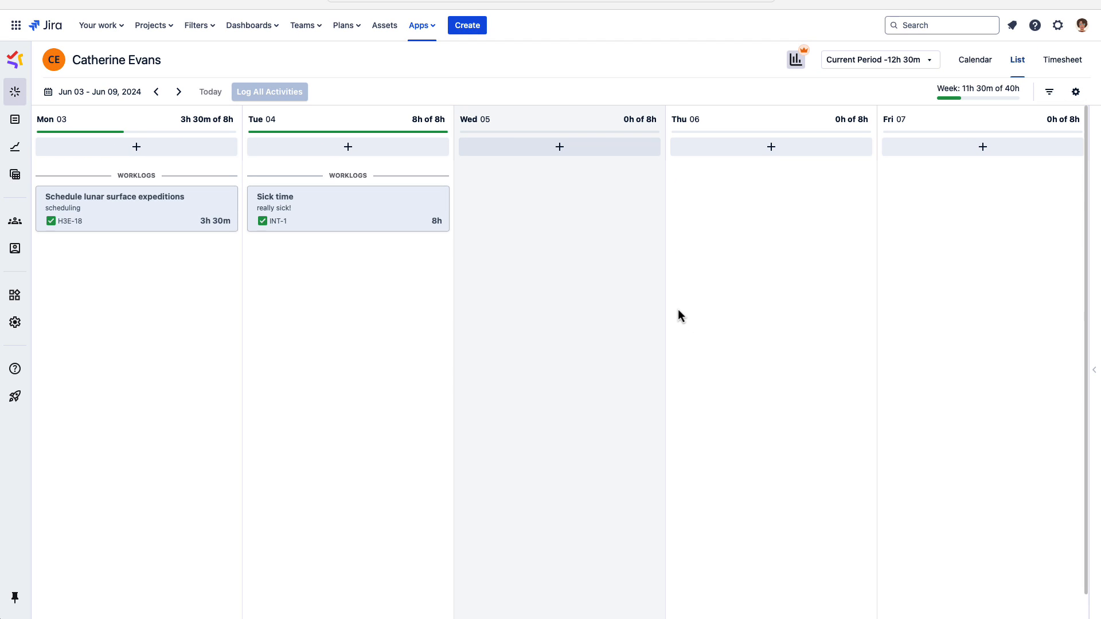
mouse_move(962, 324)
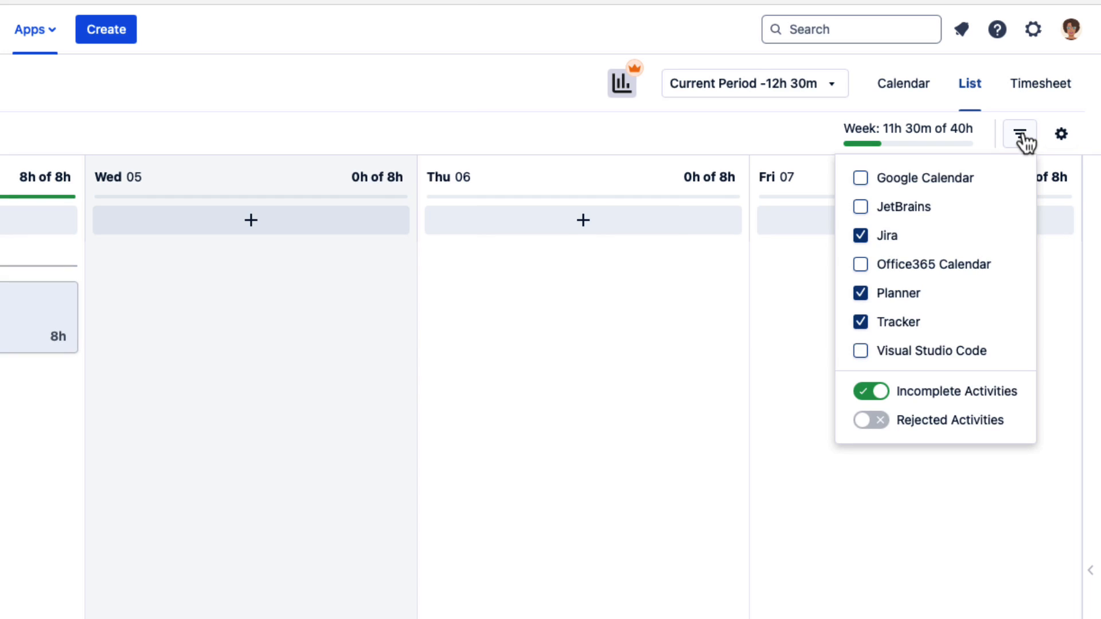
mouse_move(862, 178)
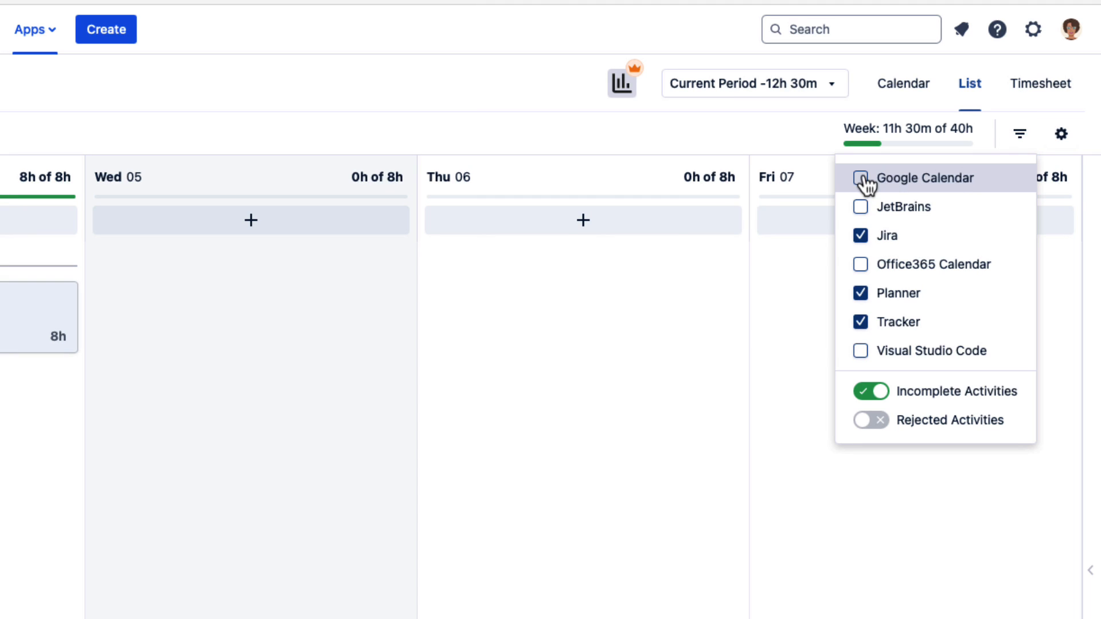
click(860, 178)
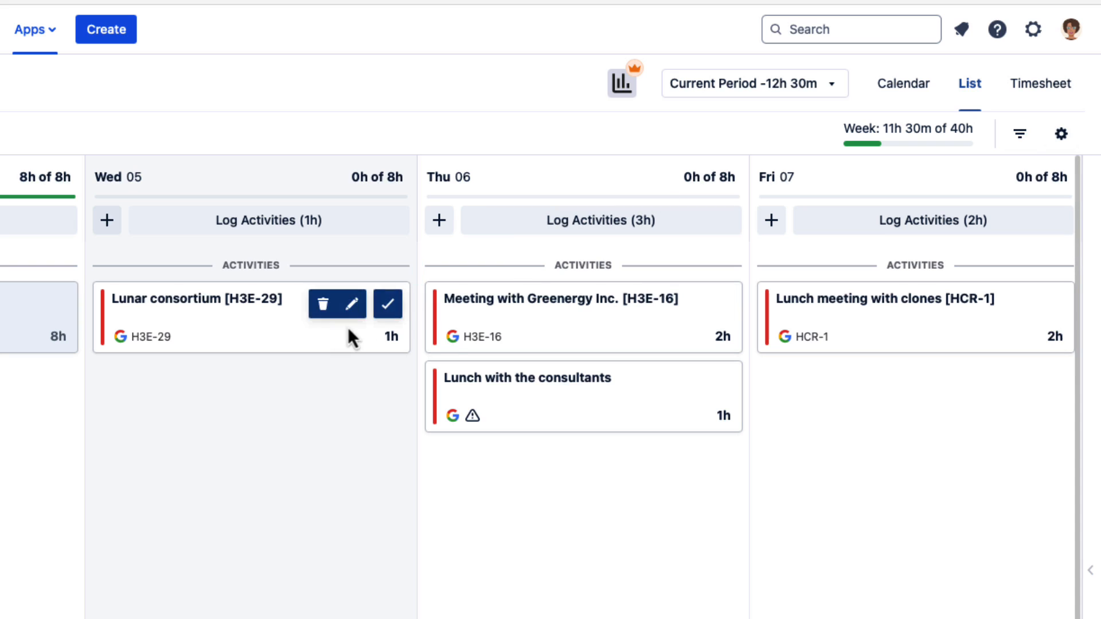
mouse_move(401, 326)
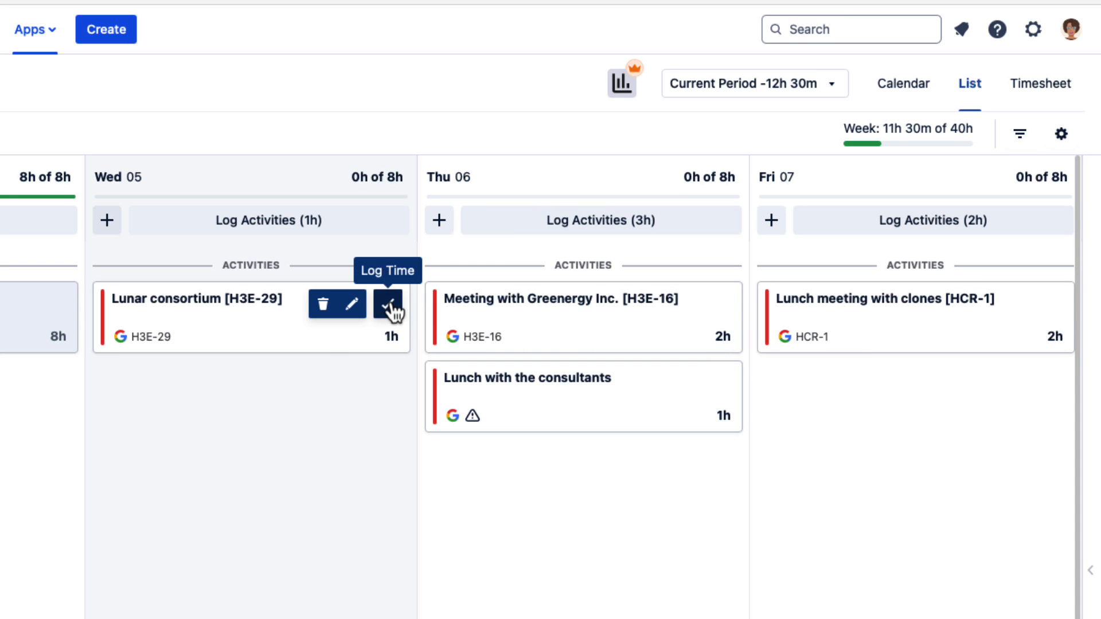
click(386, 304)
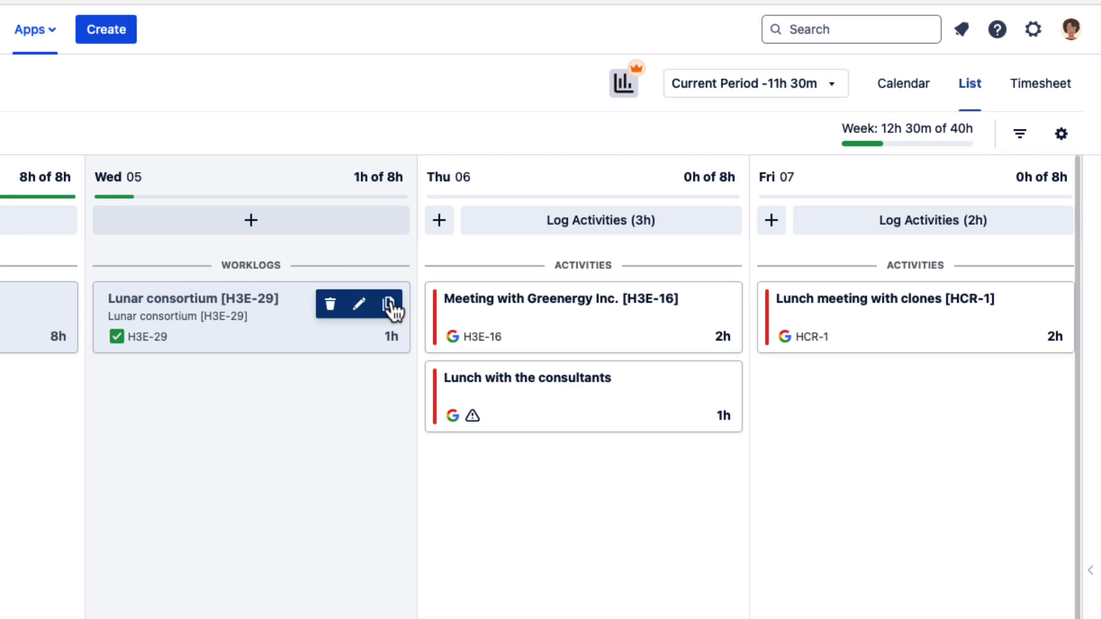
mouse_move(358, 303)
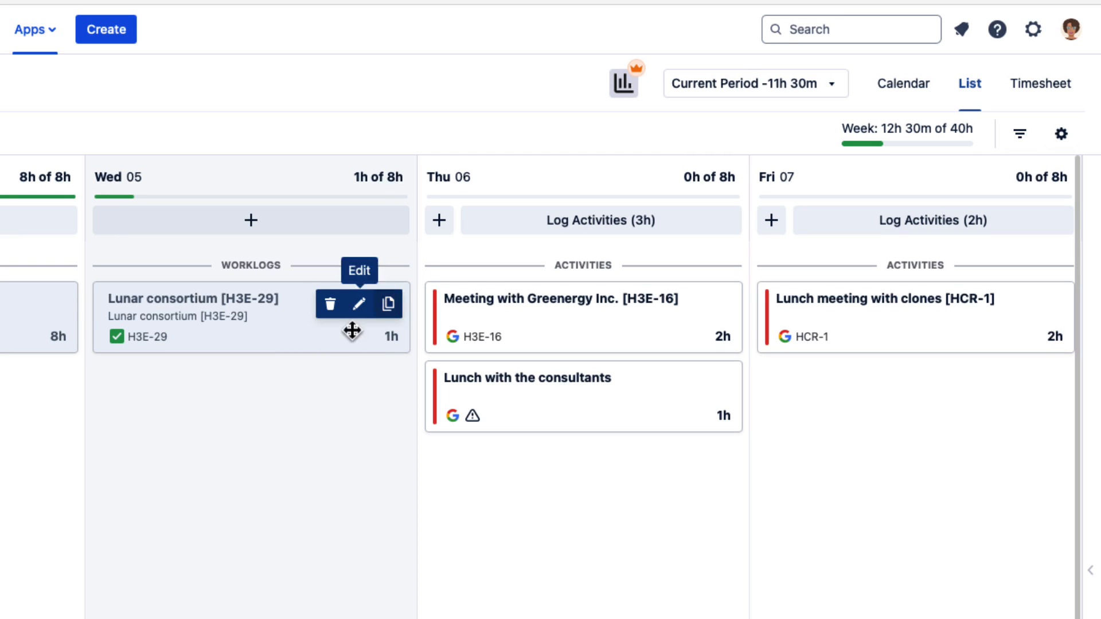
mouse_move(329, 303)
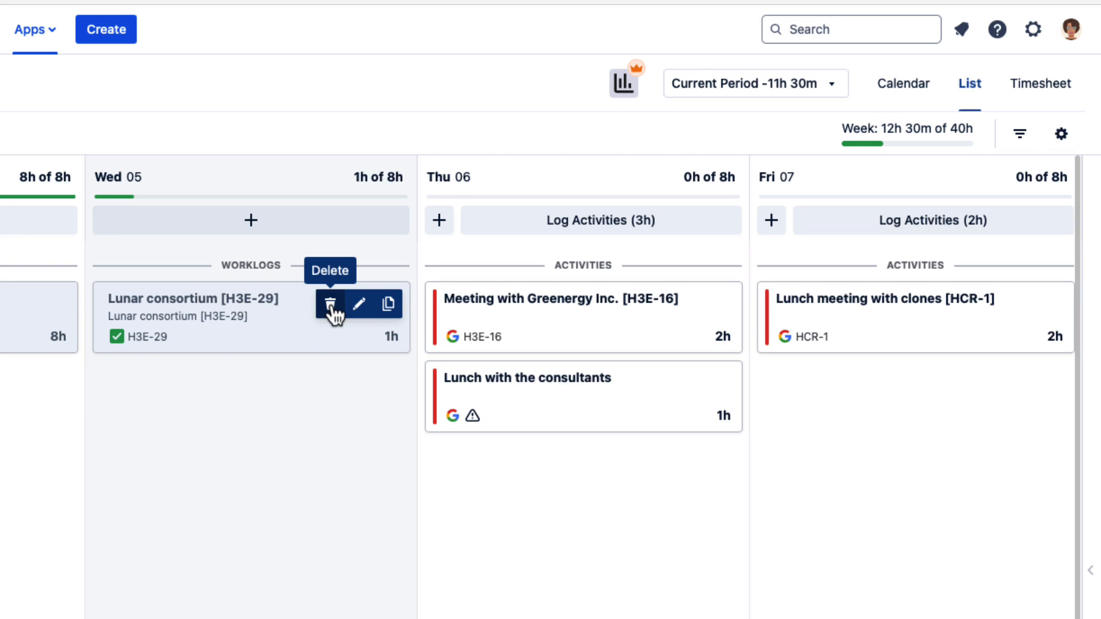
click(331, 304)
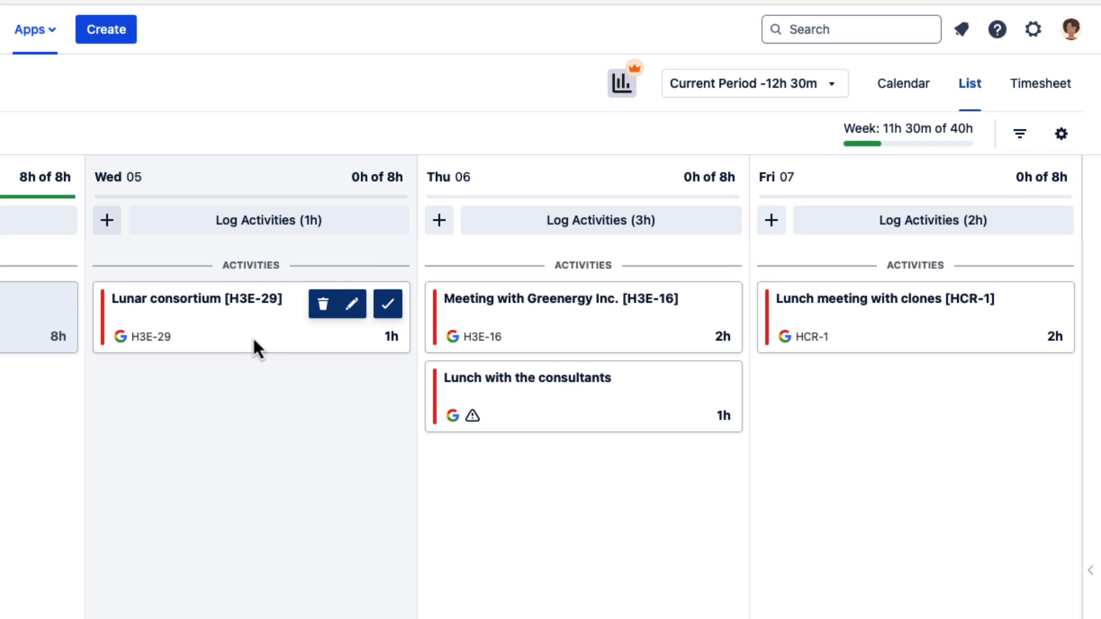
mouse_move(429, 358)
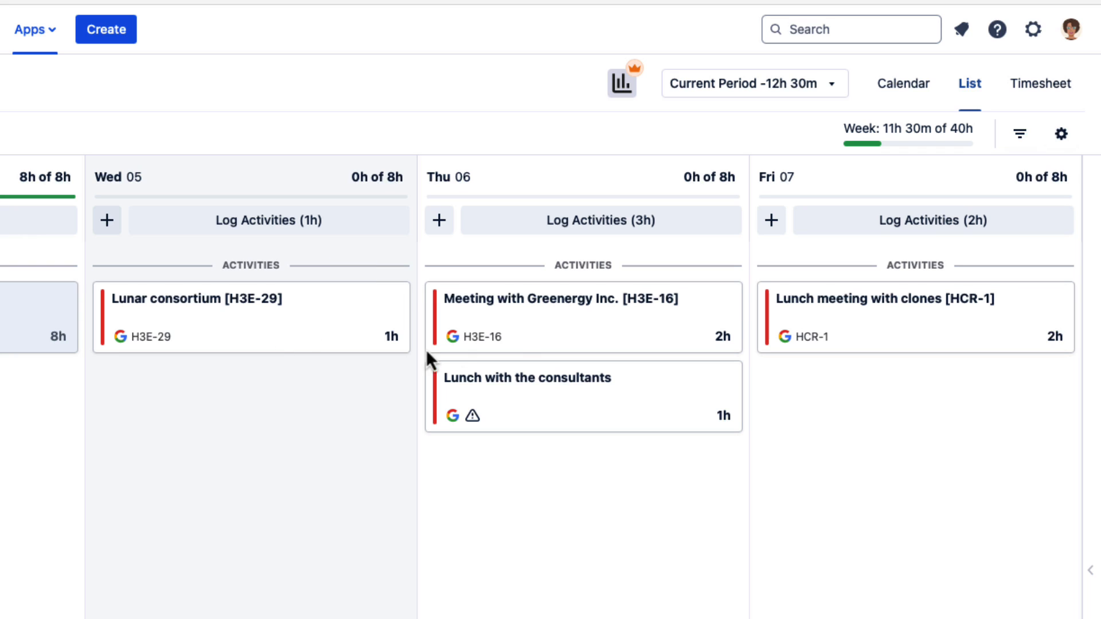
mouse_move(541, 422)
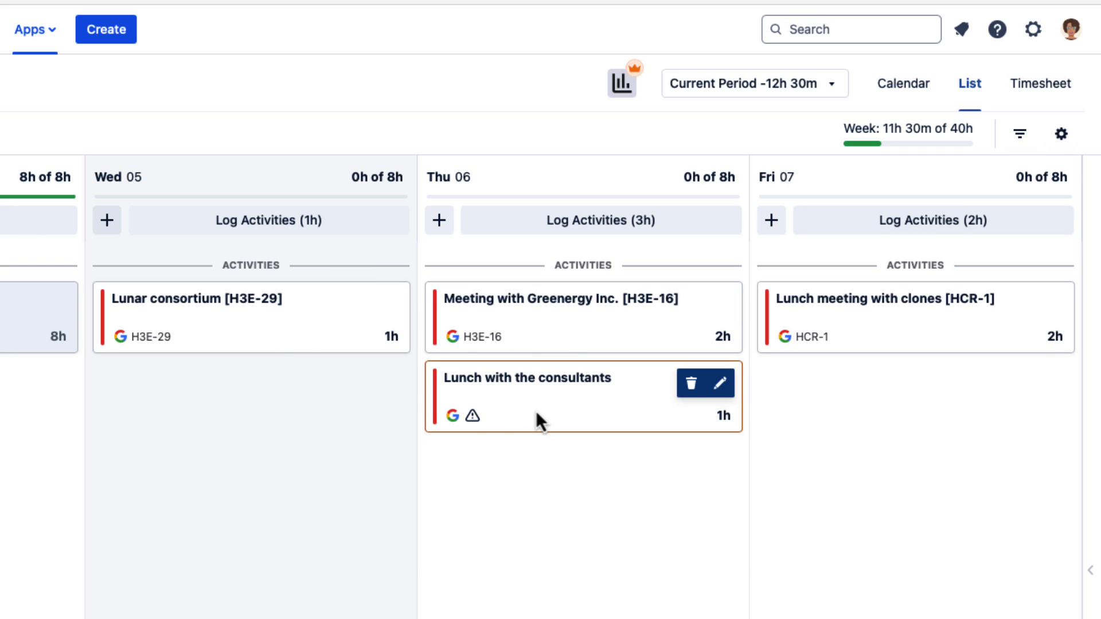
mouse_move(471, 416)
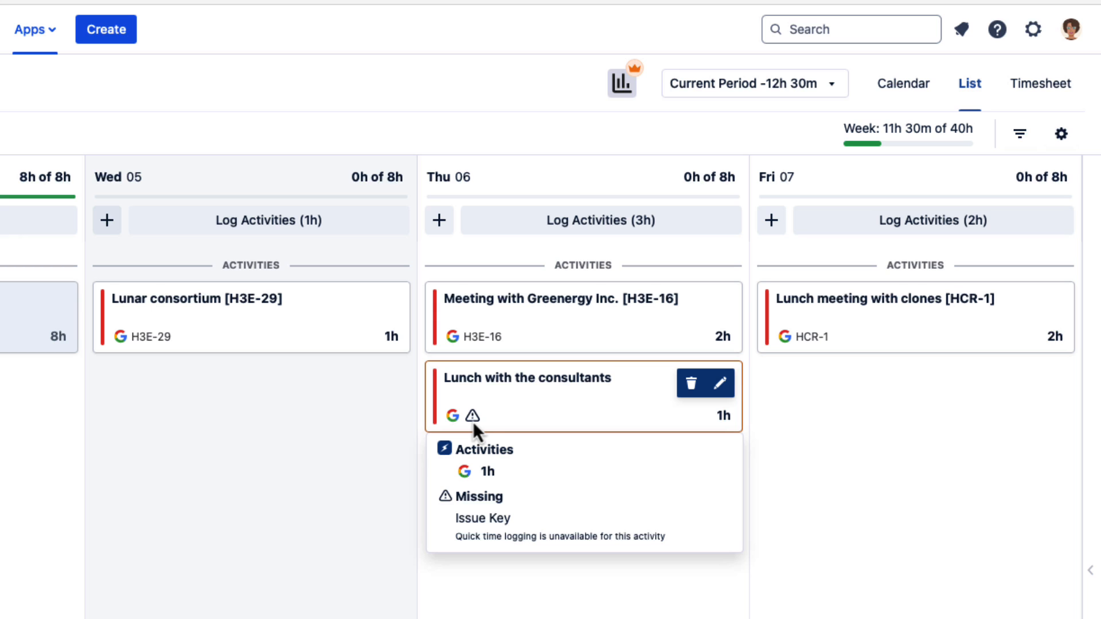
mouse_move(542, 226)
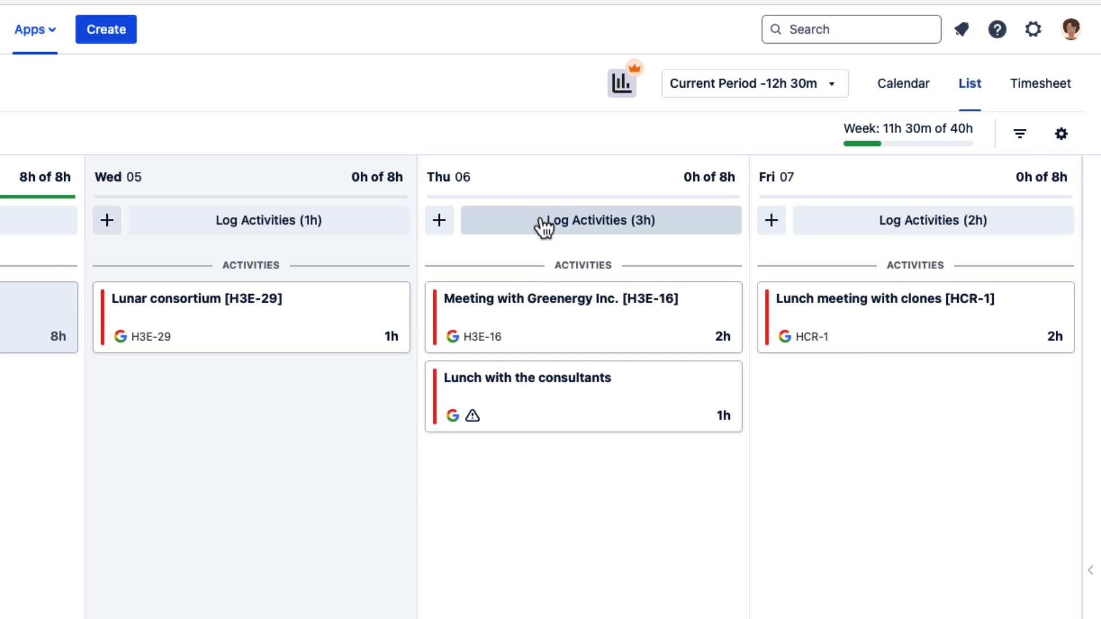
click(600, 220)
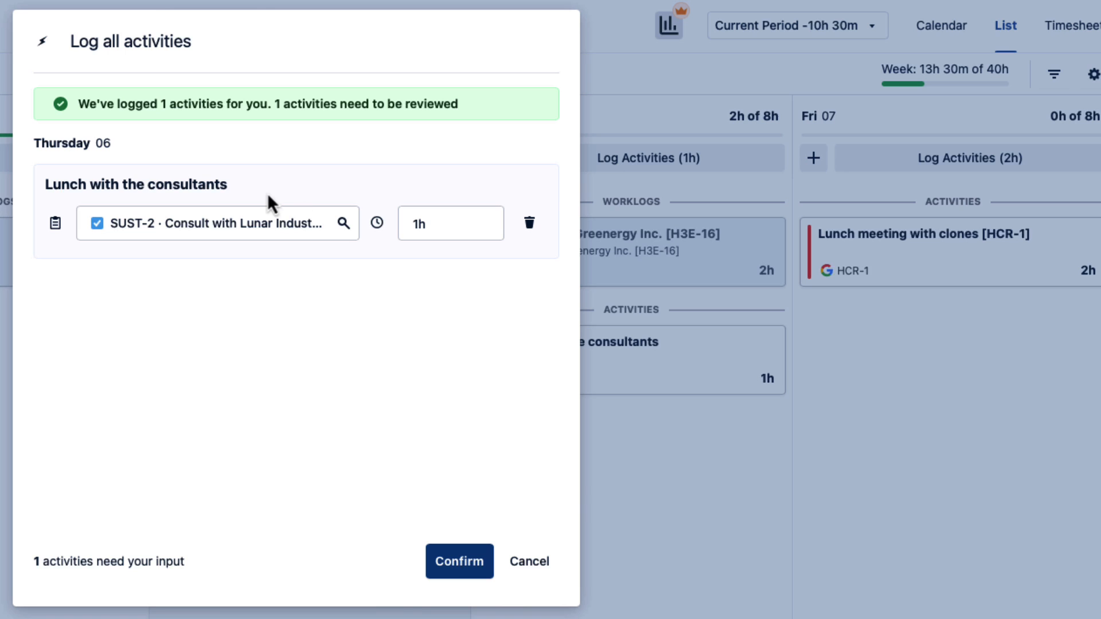
click(217, 222)
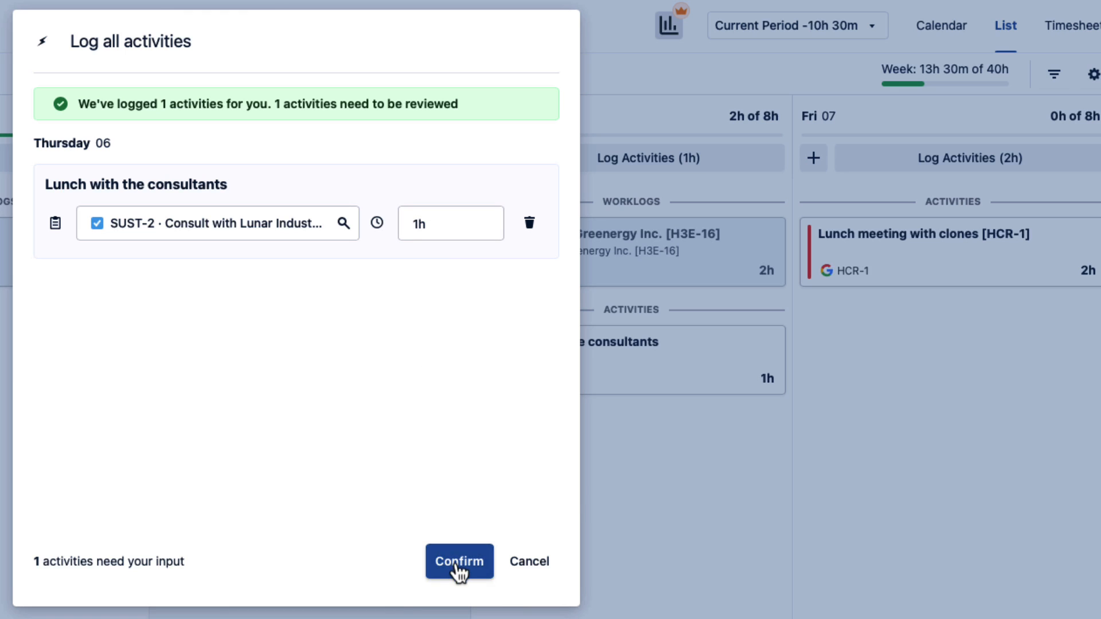
click(458, 561)
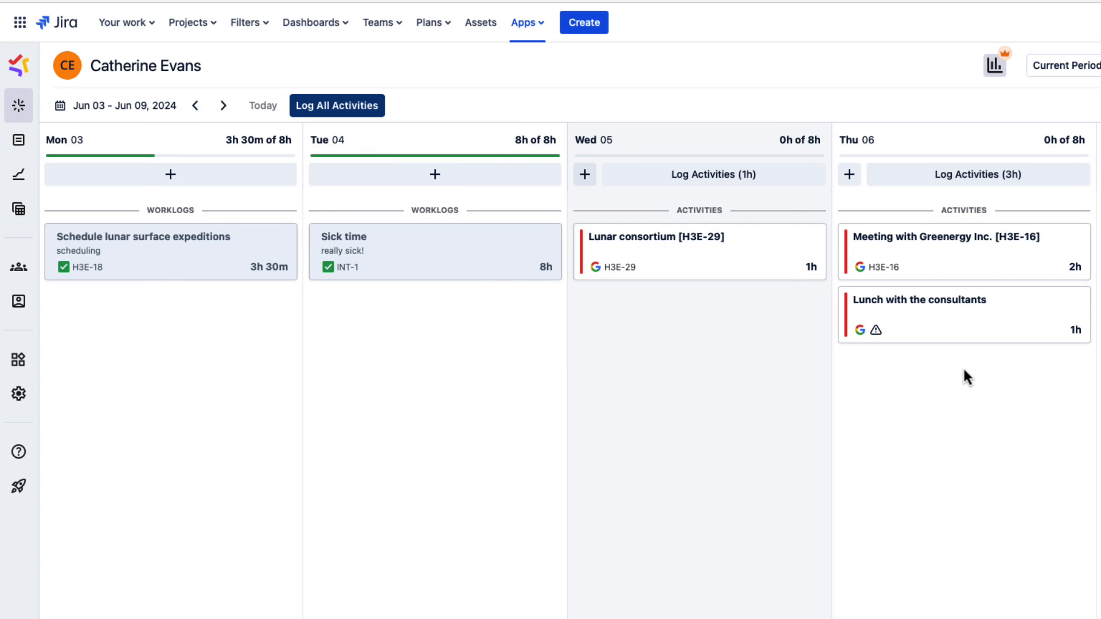
mouse_move(371, 133)
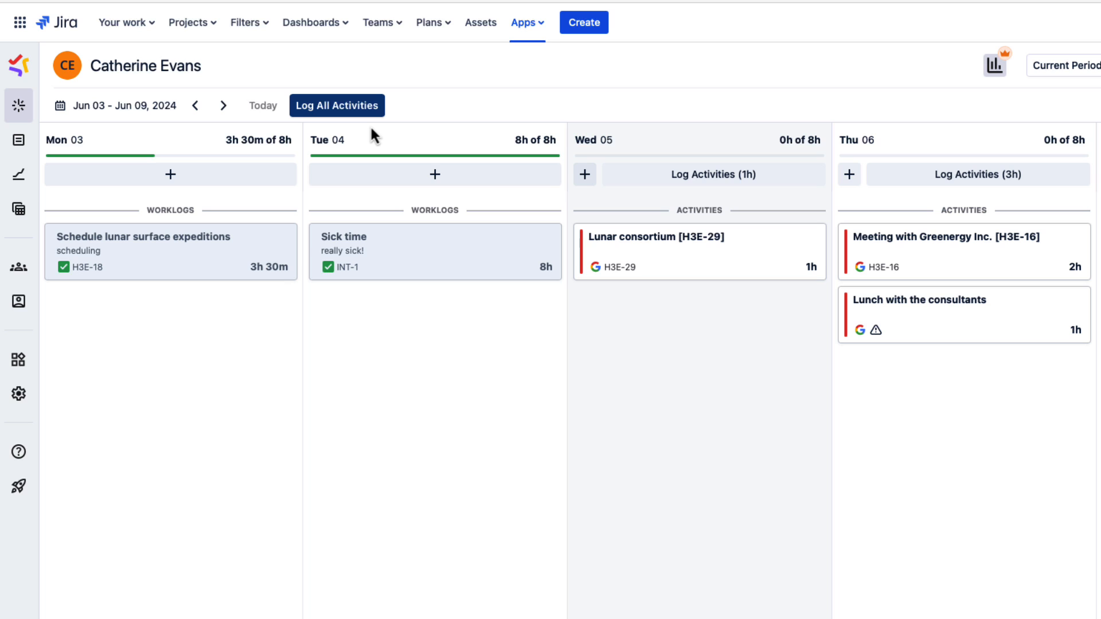
mouse_move(334, 110)
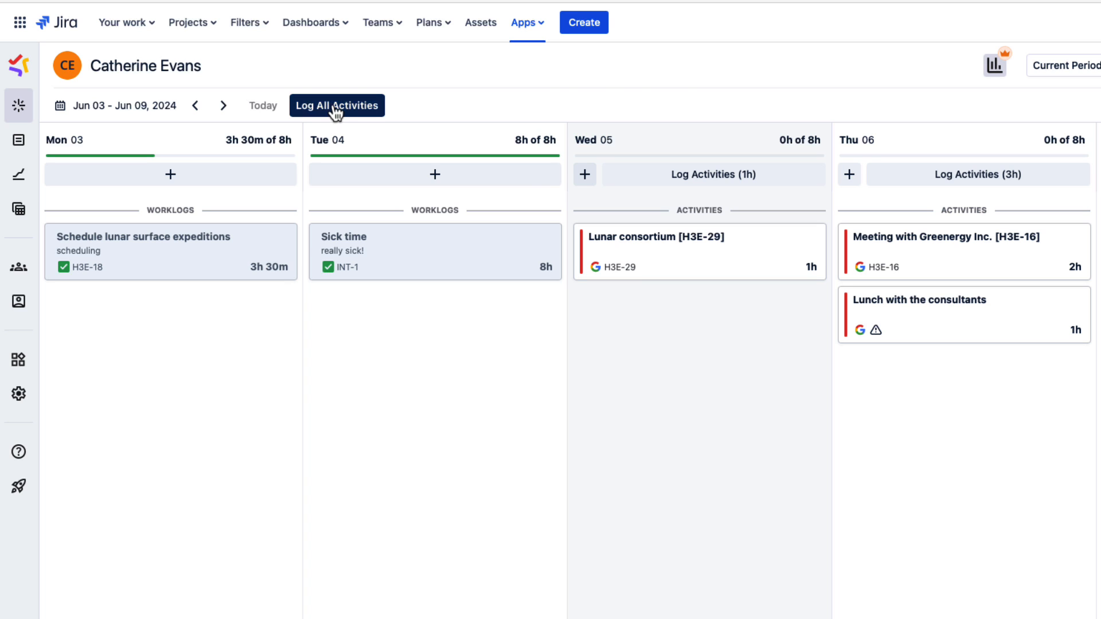
Log all five calendar activities as worklogs, keeping consultants lunch under SUST-2 (17h 30m total)
click(337, 106)
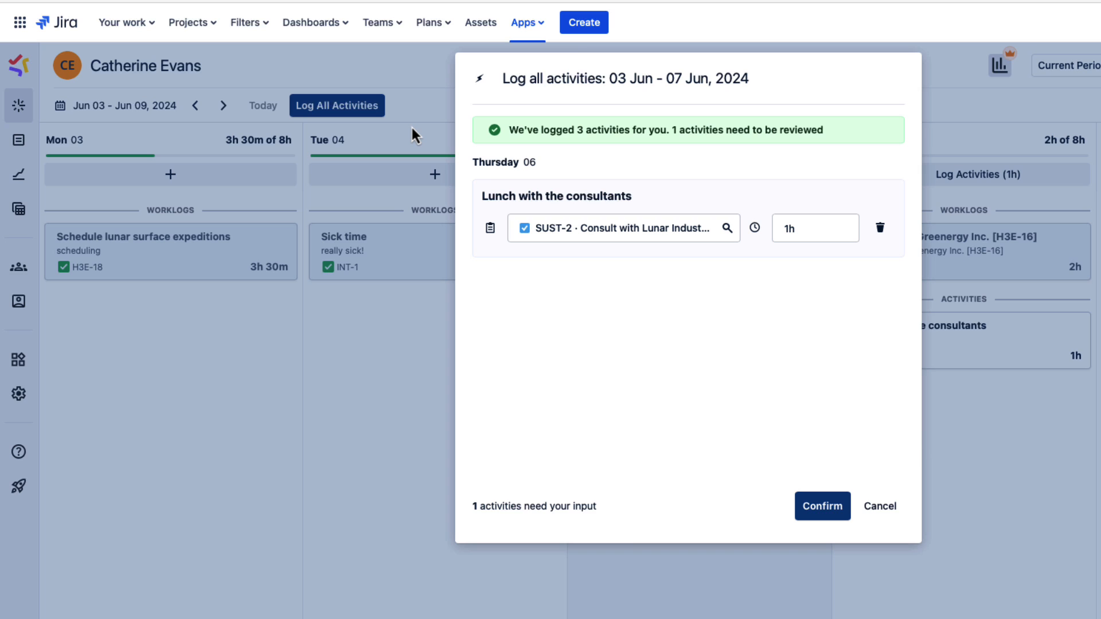
mouse_move(727, 245)
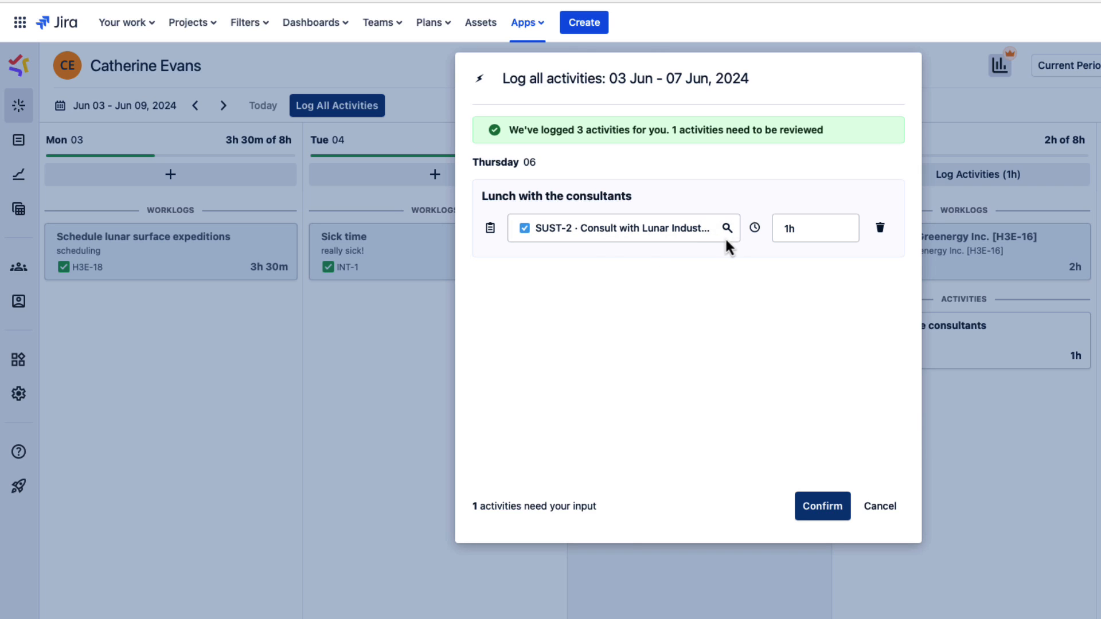
click(727, 228)
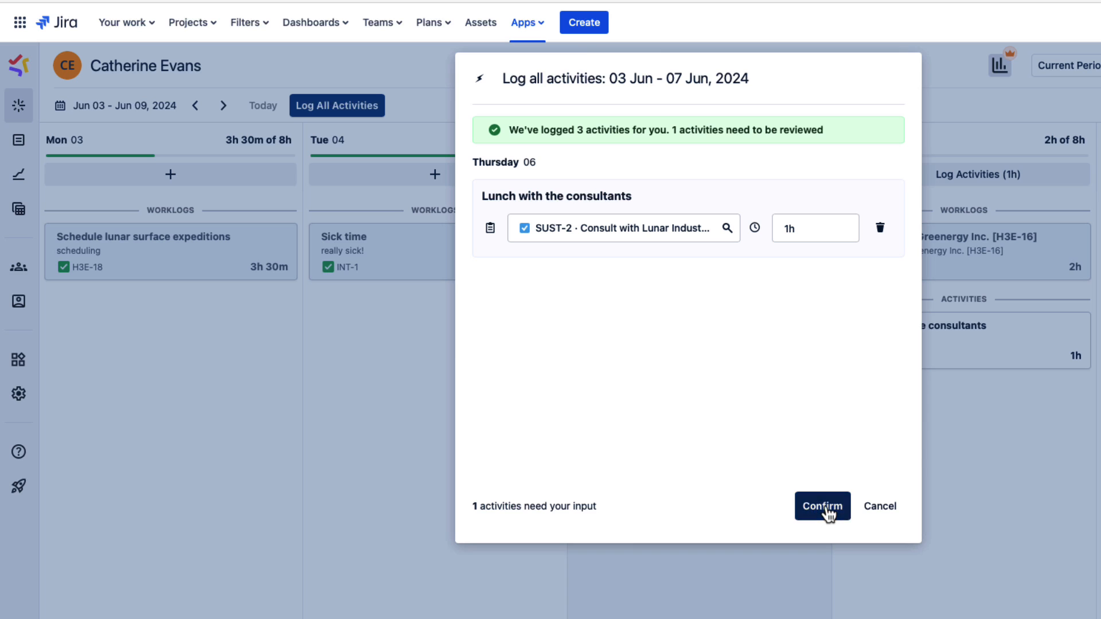
click(822, 507)
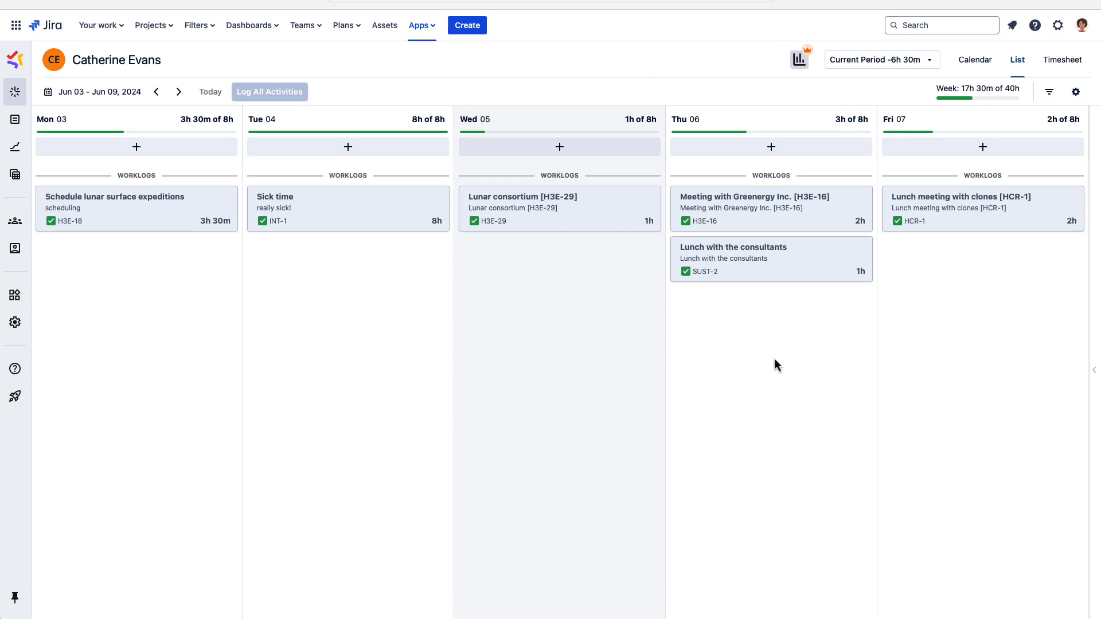